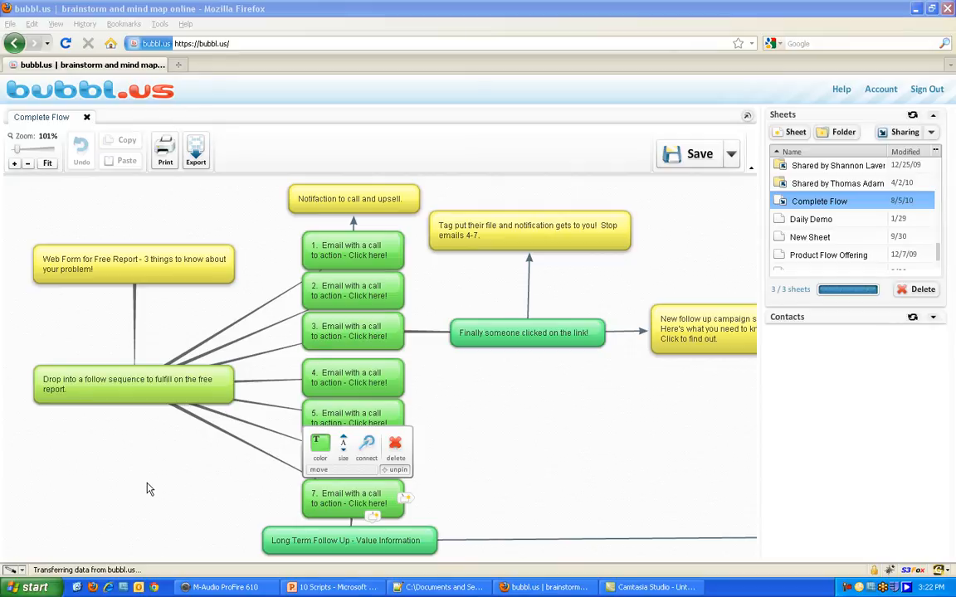
mouse_move(170, 473)
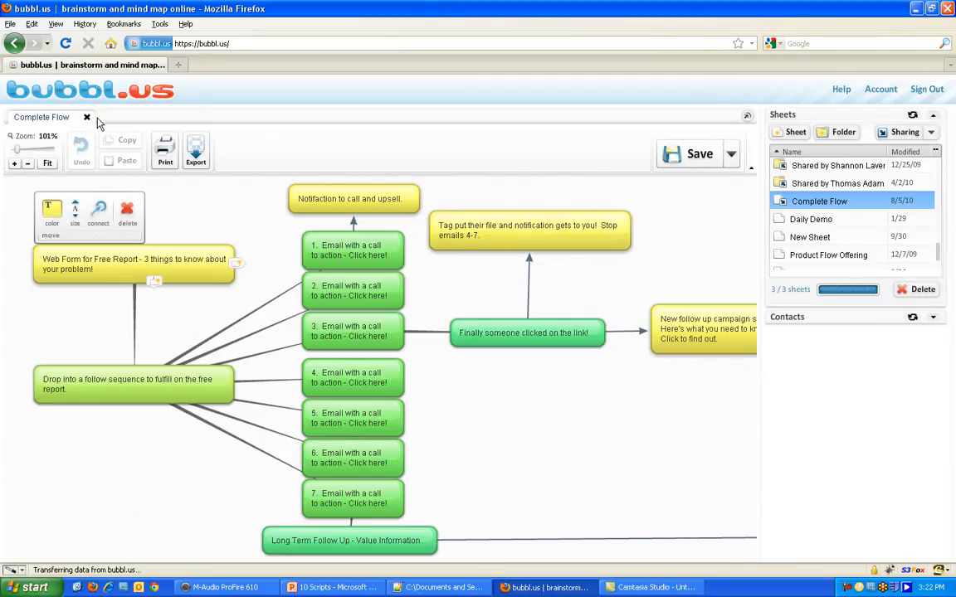
mouse_move(155, 140)
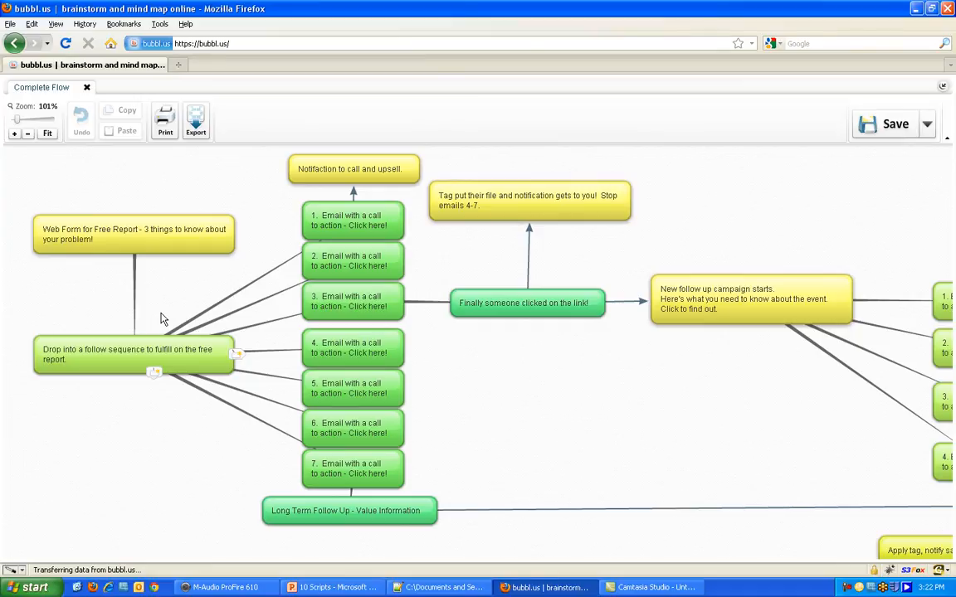
mouse_move(139, 314)
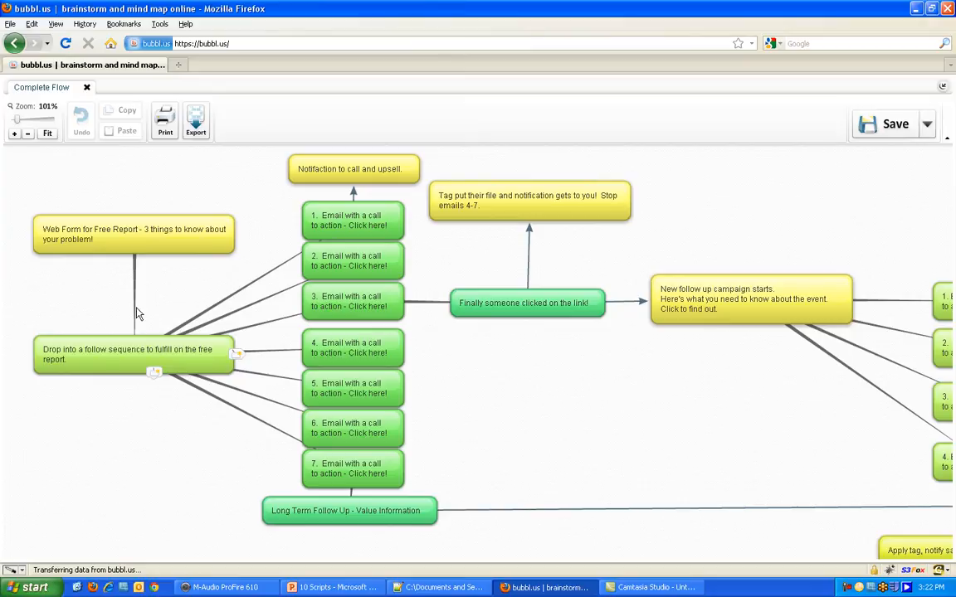
mouse_move(100, 303)
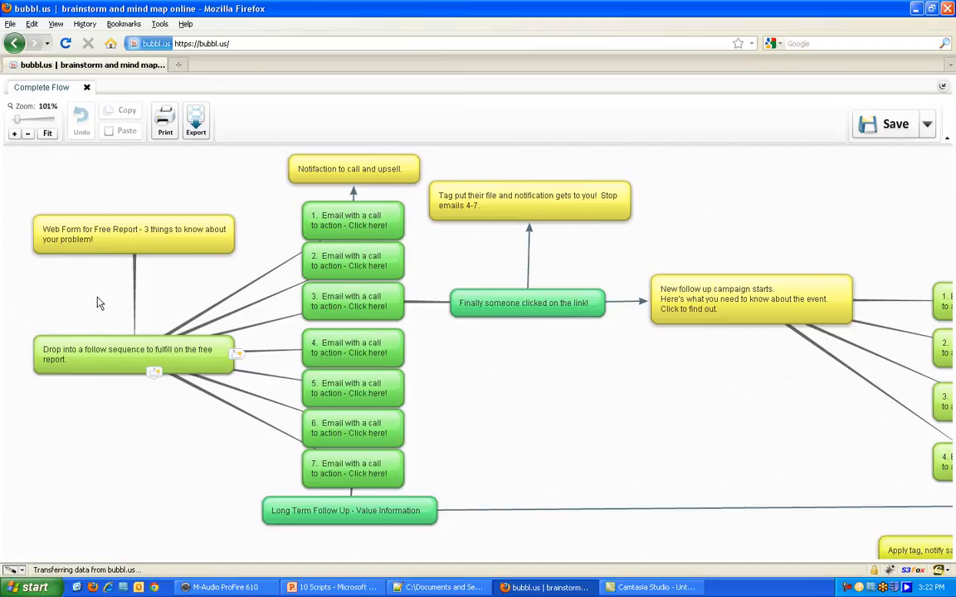
mouse_move(108, 297)
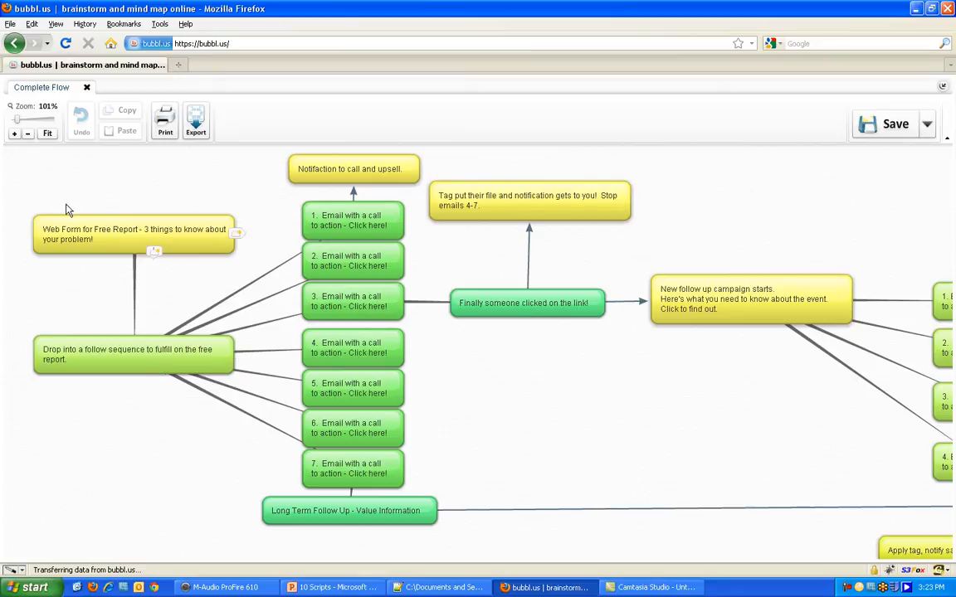
mouse_move(106, 271)
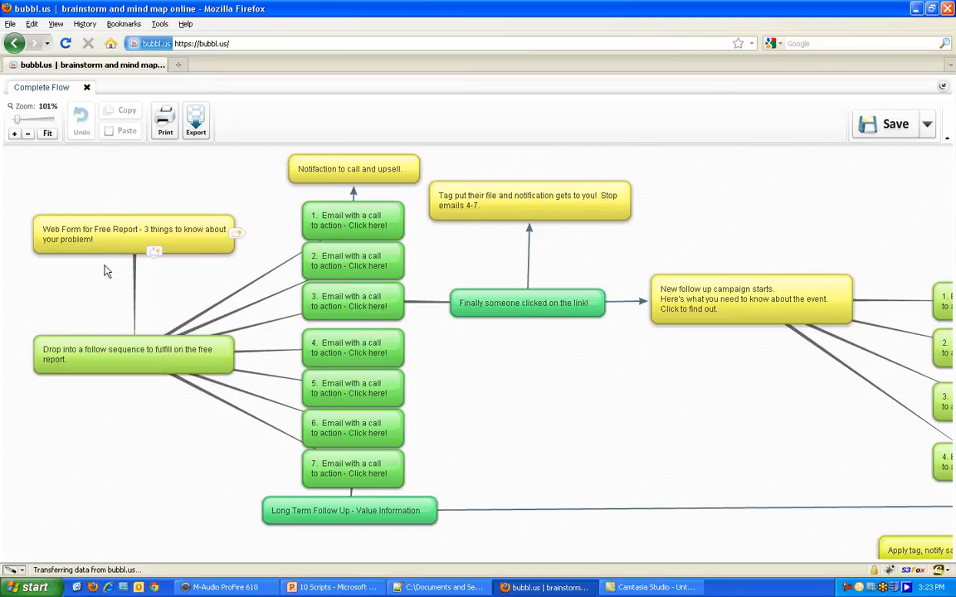
Append 'Lead Source' to the end of the Web Form for Free Report bubble text
left_click(132, 234)
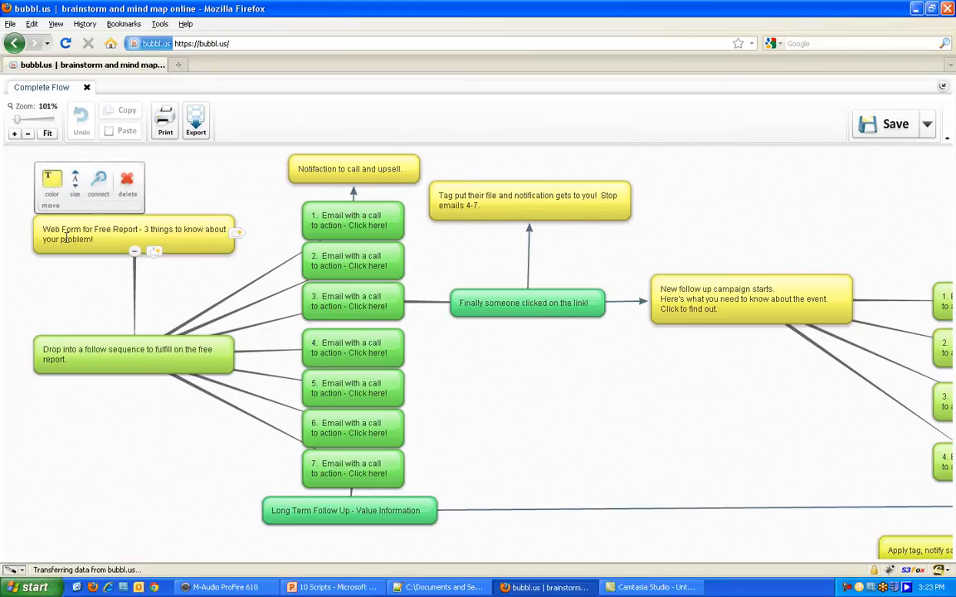
double_click(133, 234)
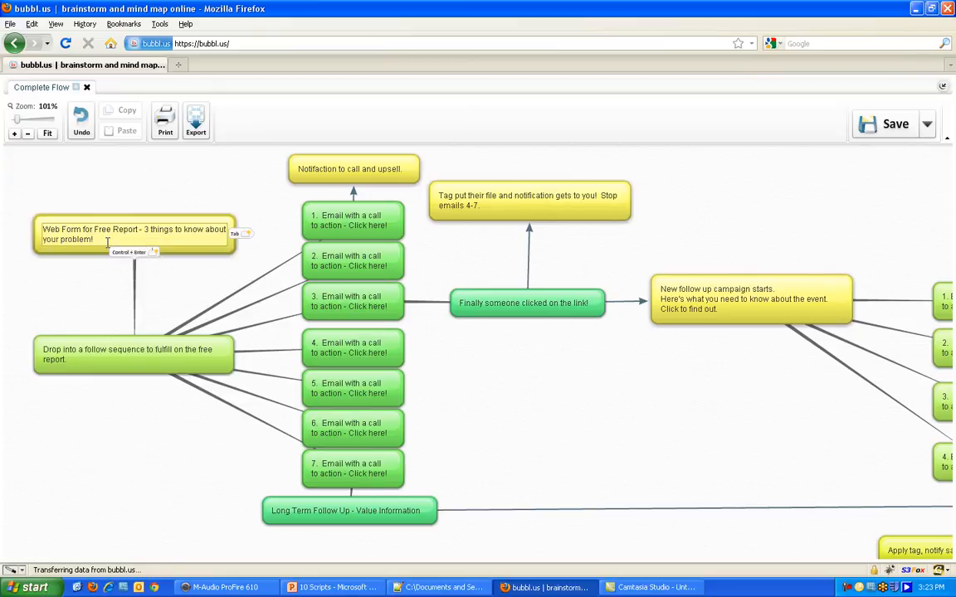
type("Lead")
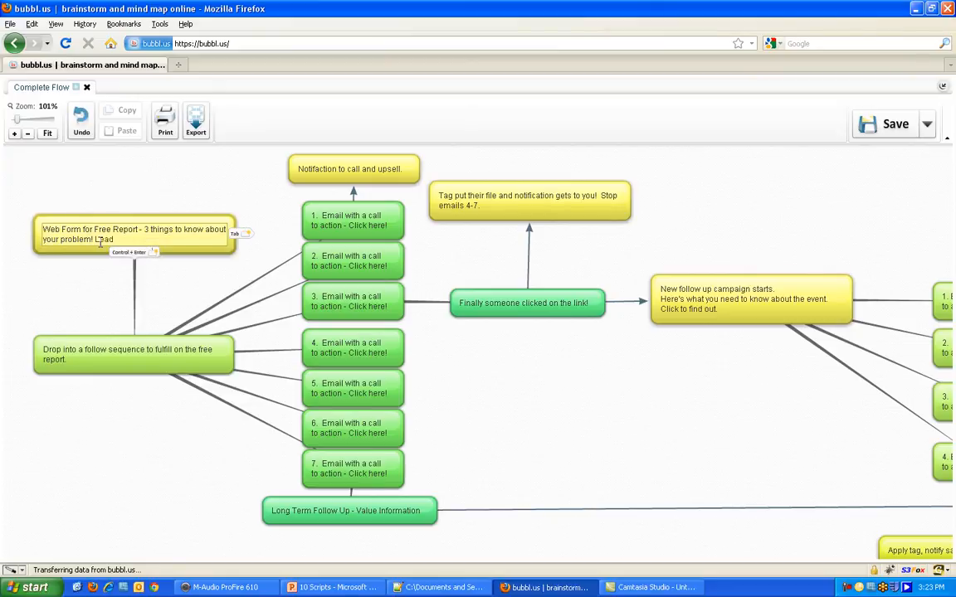
type("Source")
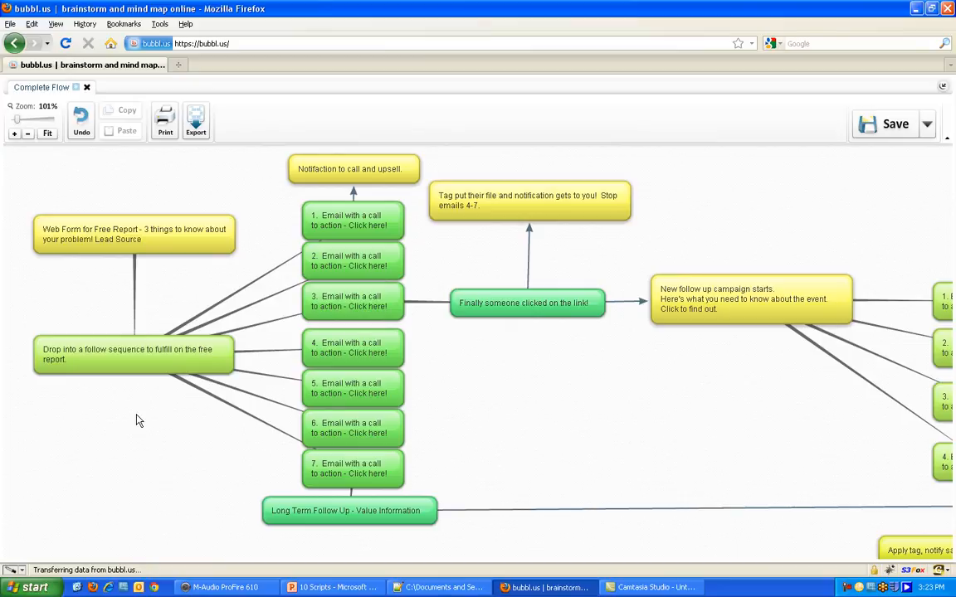
left_click(133, 354)
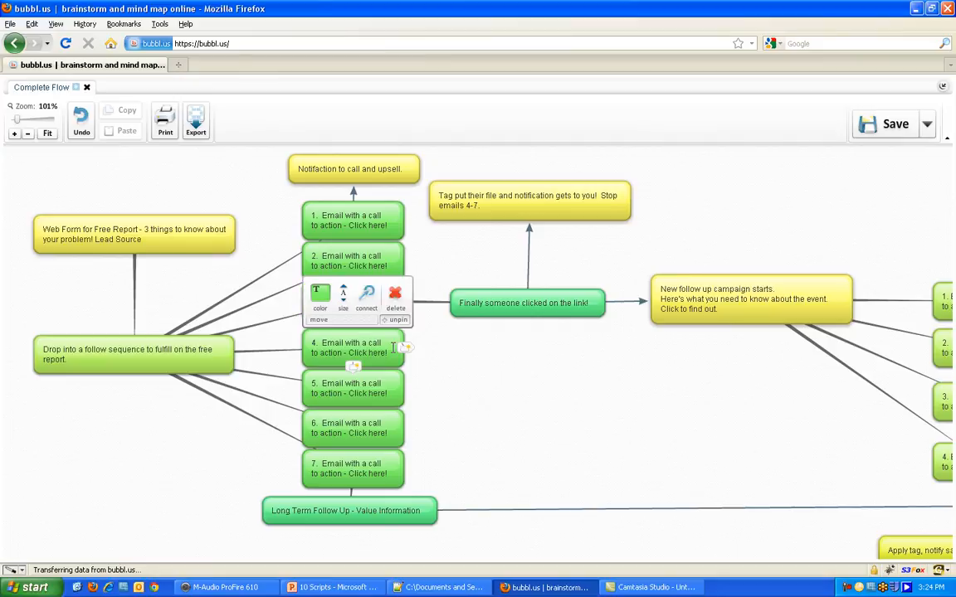
left_click(525, 404)
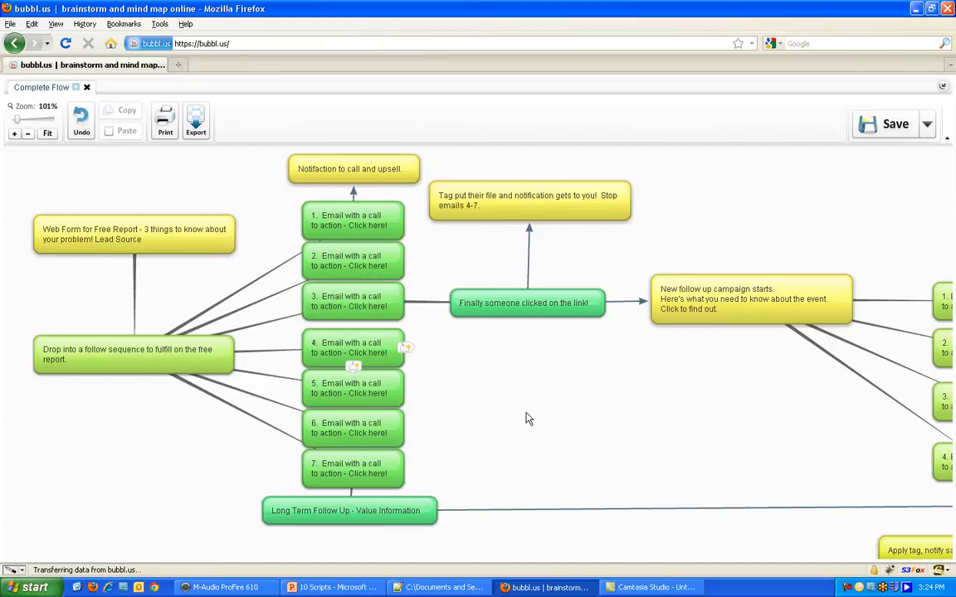
mouse_move(528, 303)
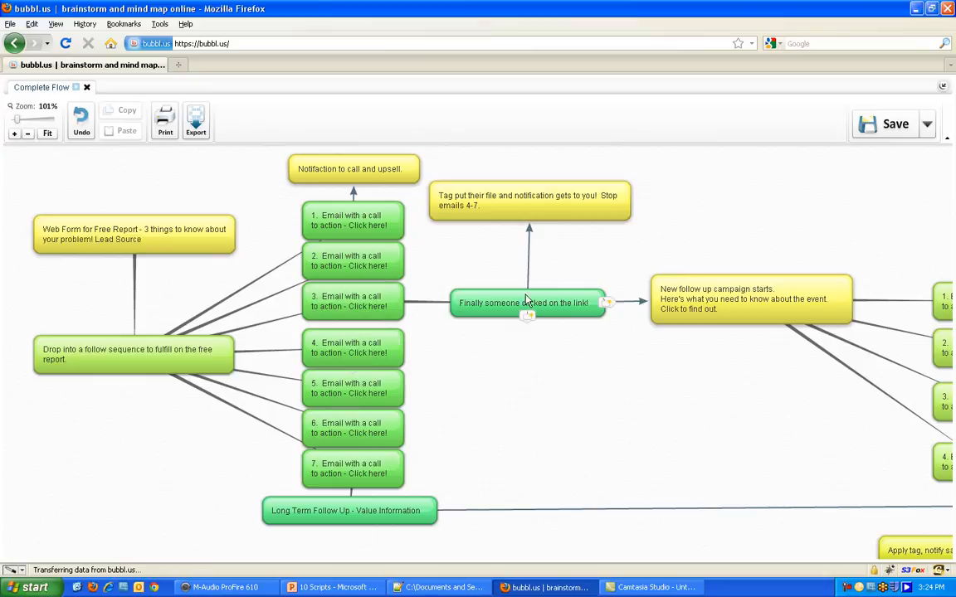
mouse_move(436, 241)
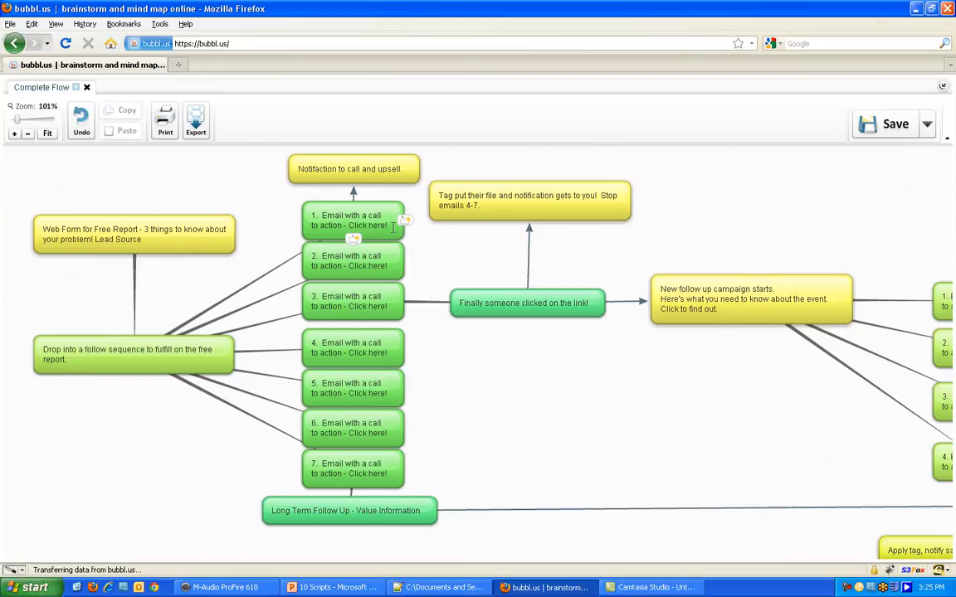
left_click(352, 169)
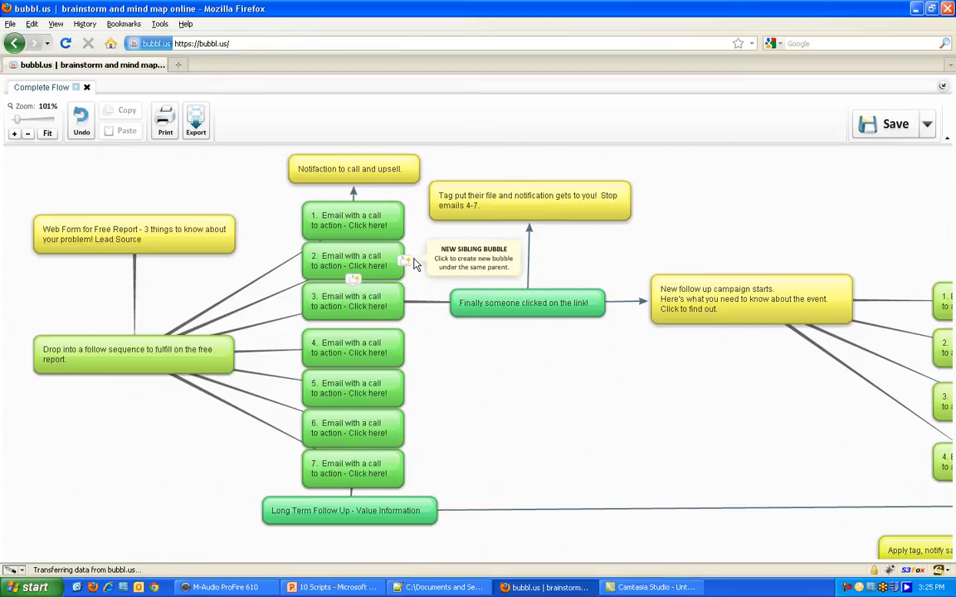
mouse_move(412, 288)
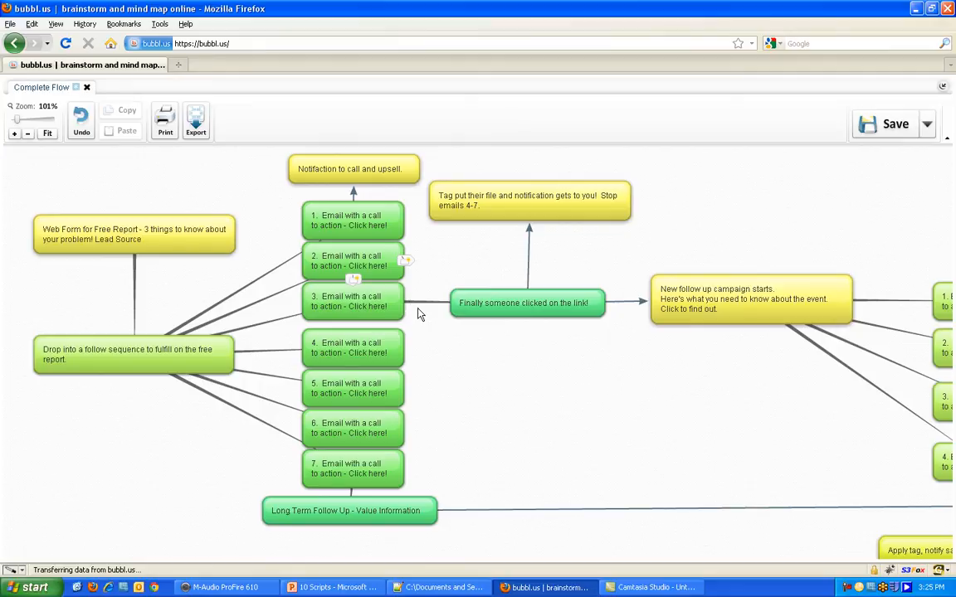
mouse_move(415, 323)
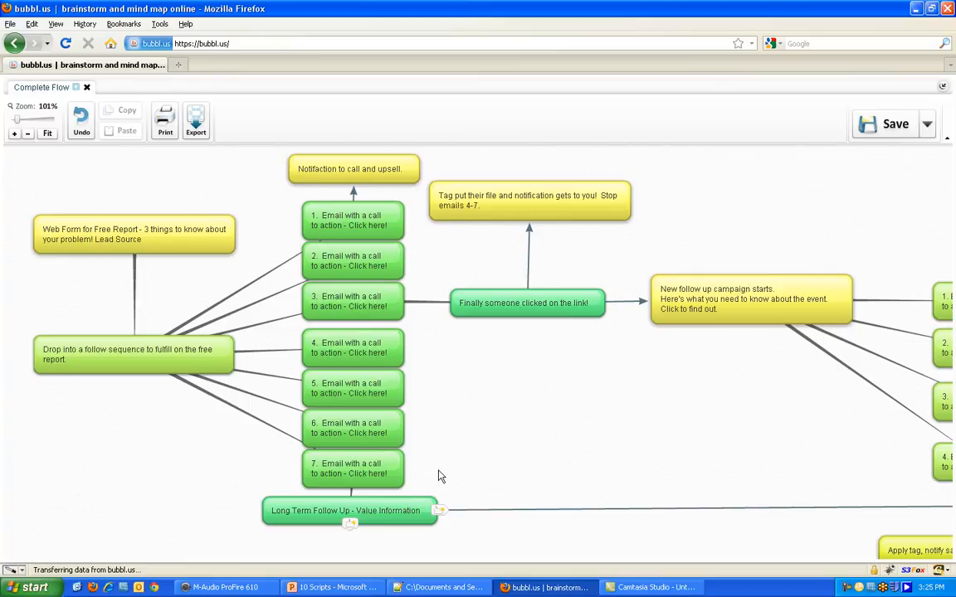
mouse_move(486, 469)
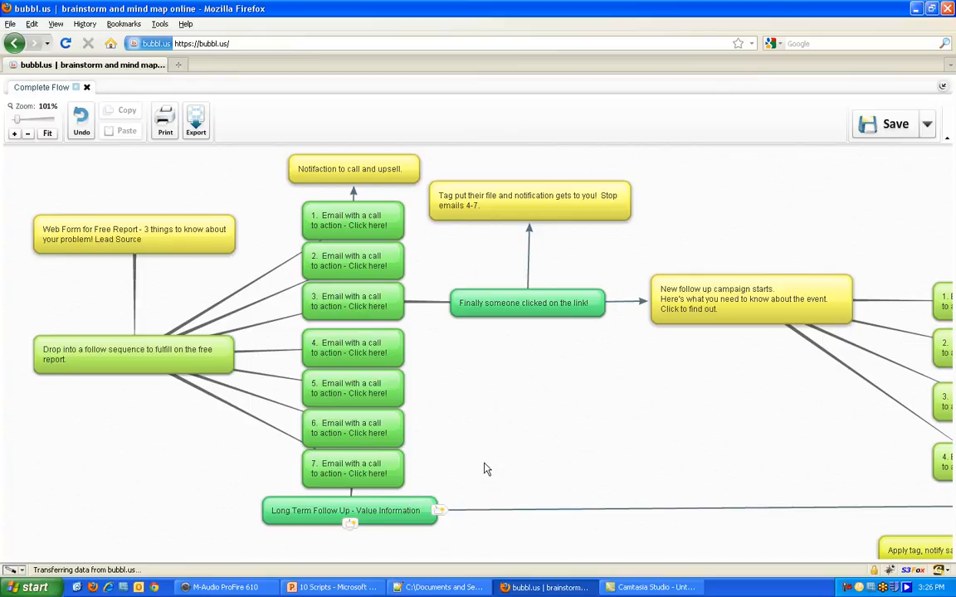
left_click(353, 220)
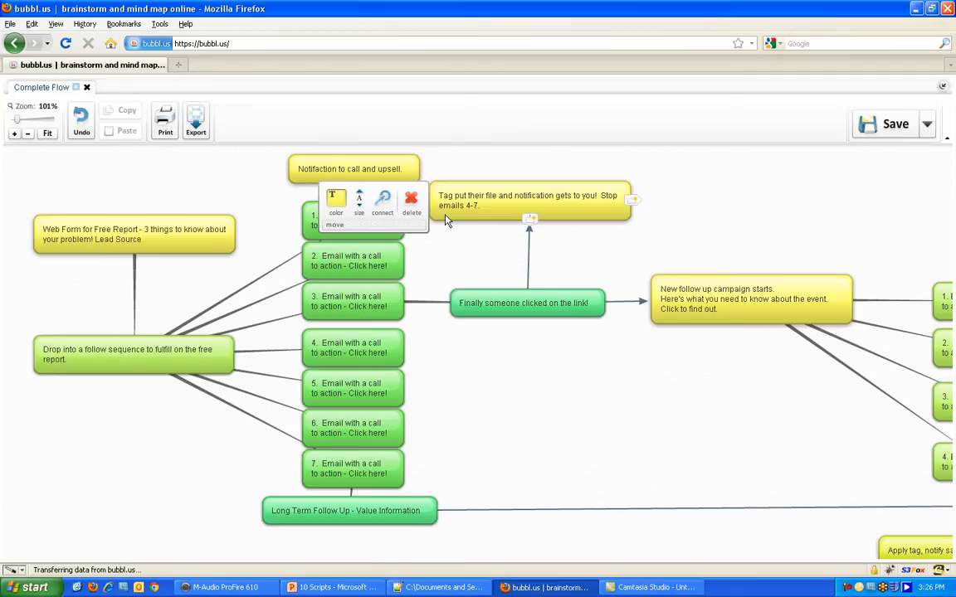
mouse_move(439, 222)
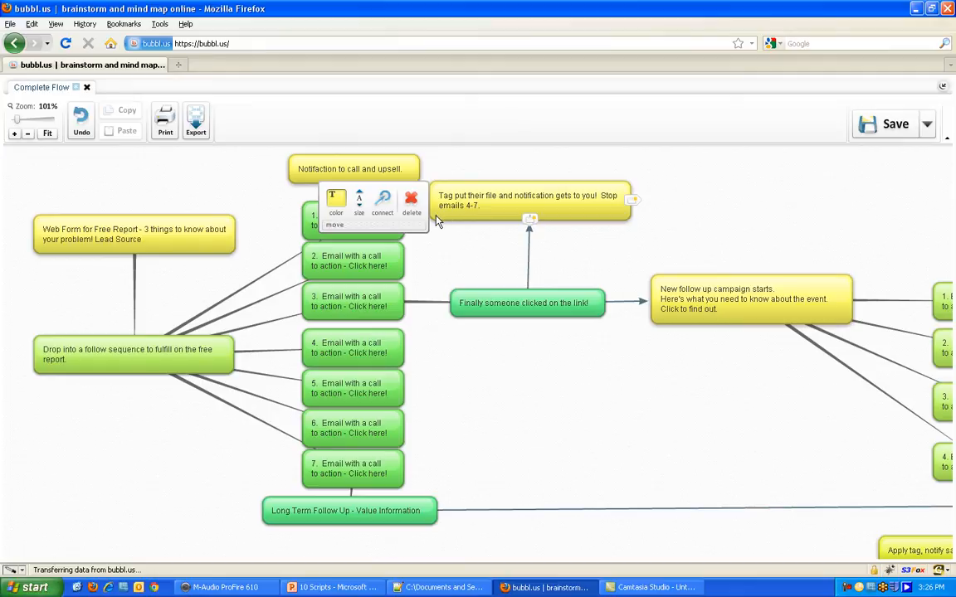
left_click(524, 303)
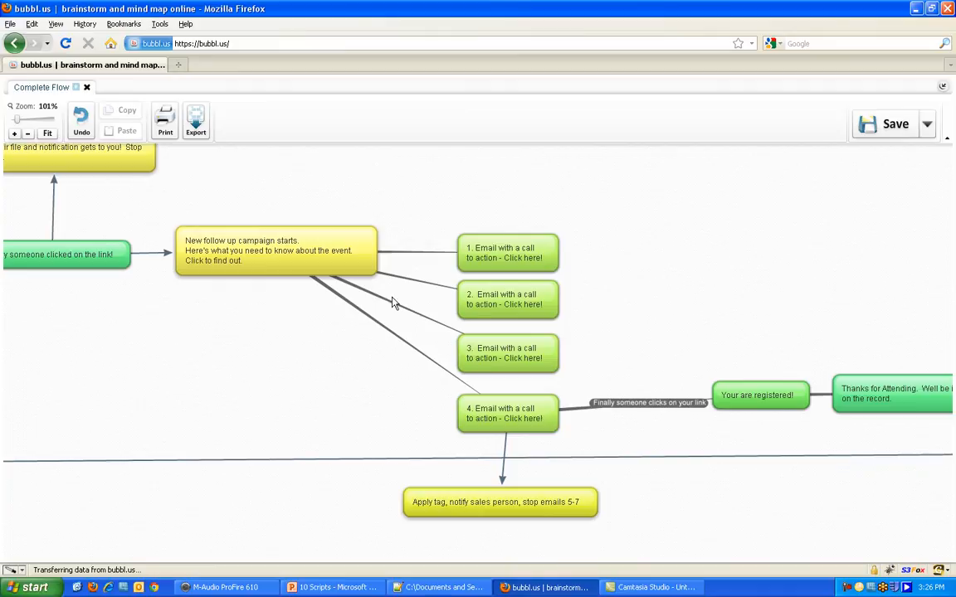
mouse_move(596, 264)
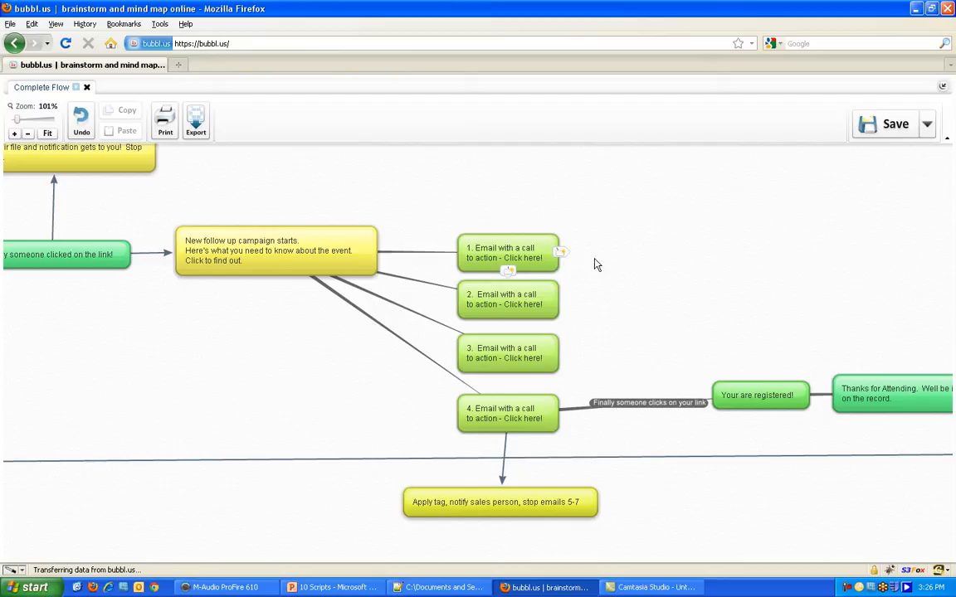
mouse_move(600, 293)
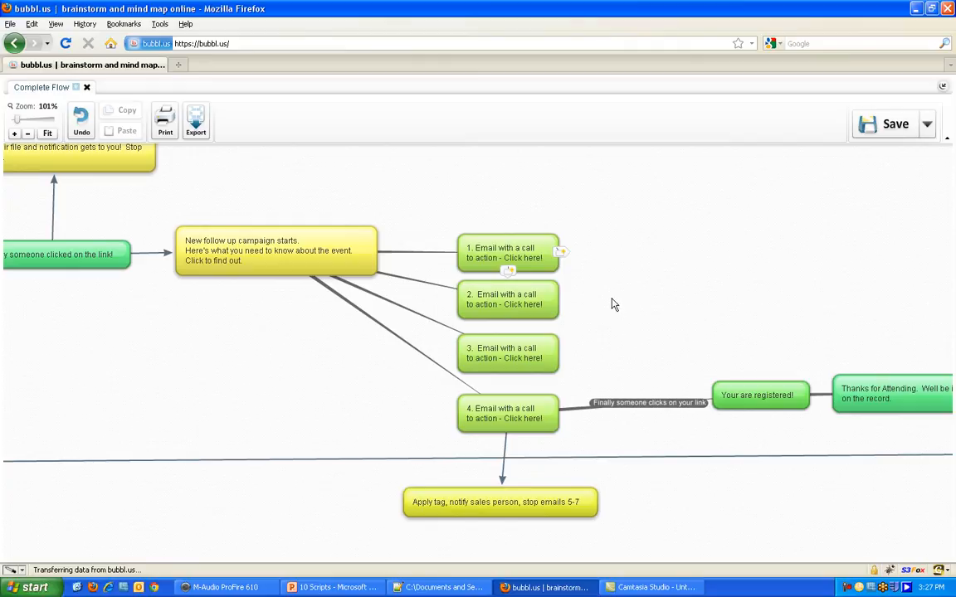
mouse_move(628, 241)
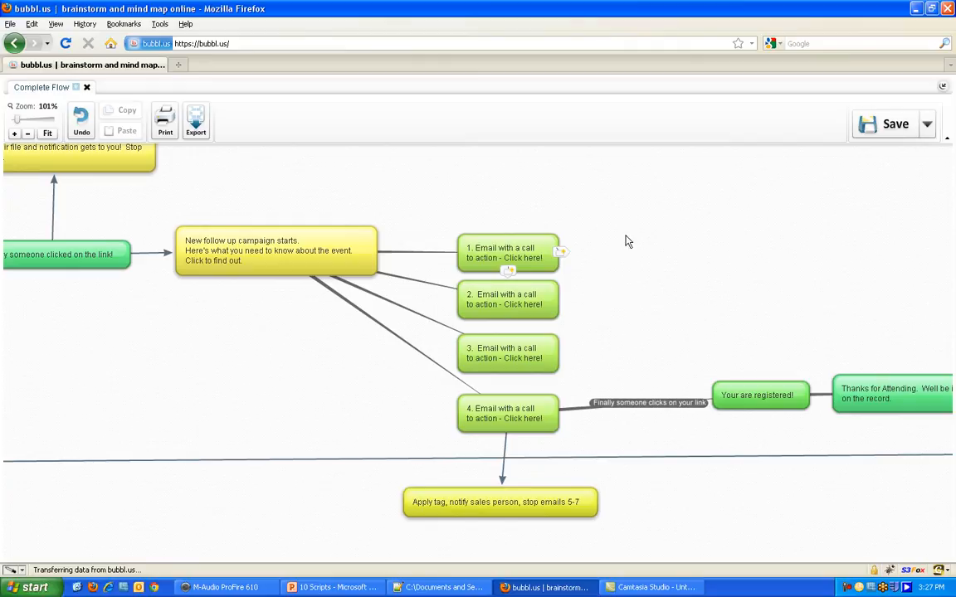
mouse_move(576, 278)
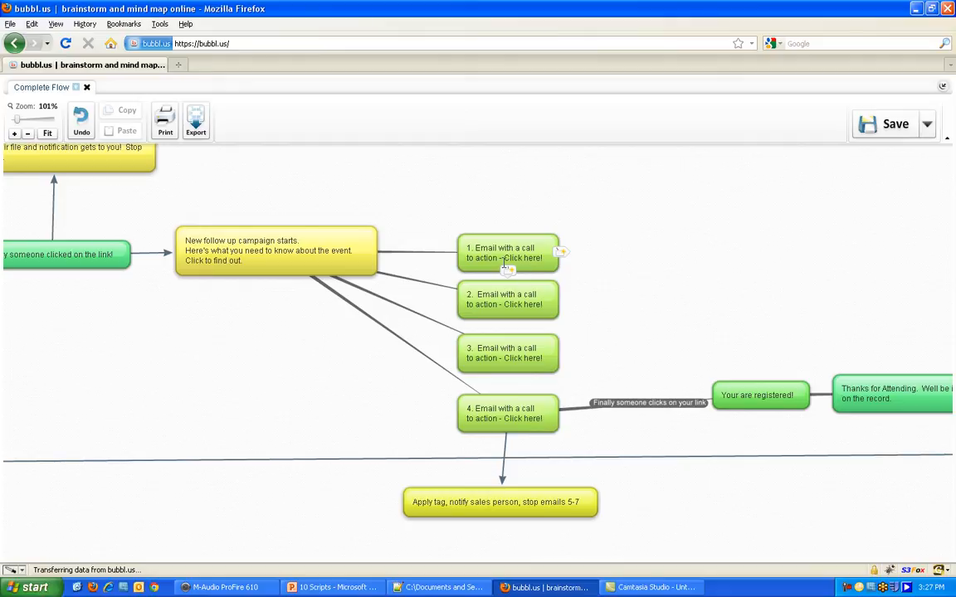
Pan the canvas to the 'Your are registered!' and 'Thanks for Attending' bubbles and emails
left_click(506, 253)
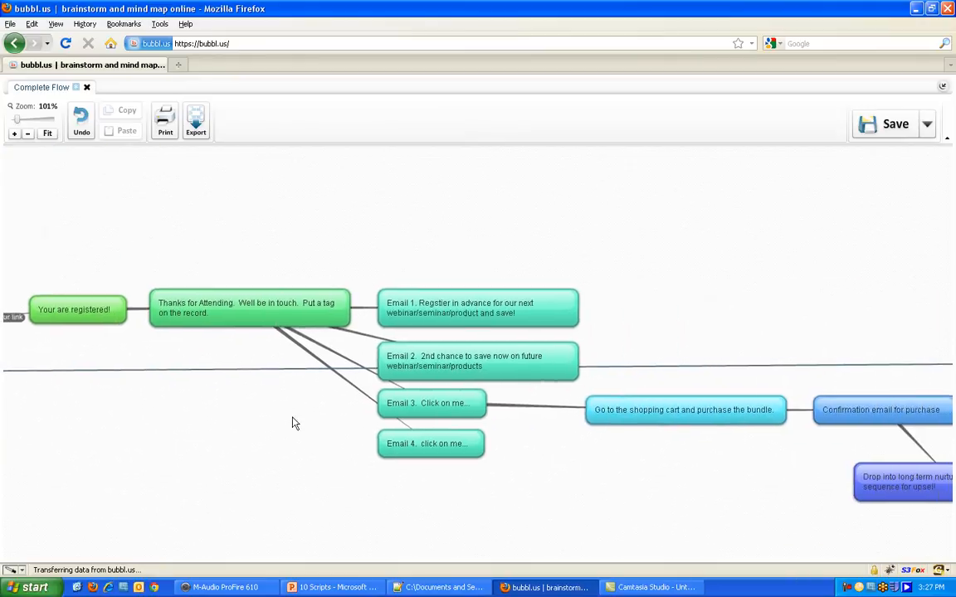
left_click(478, 308)
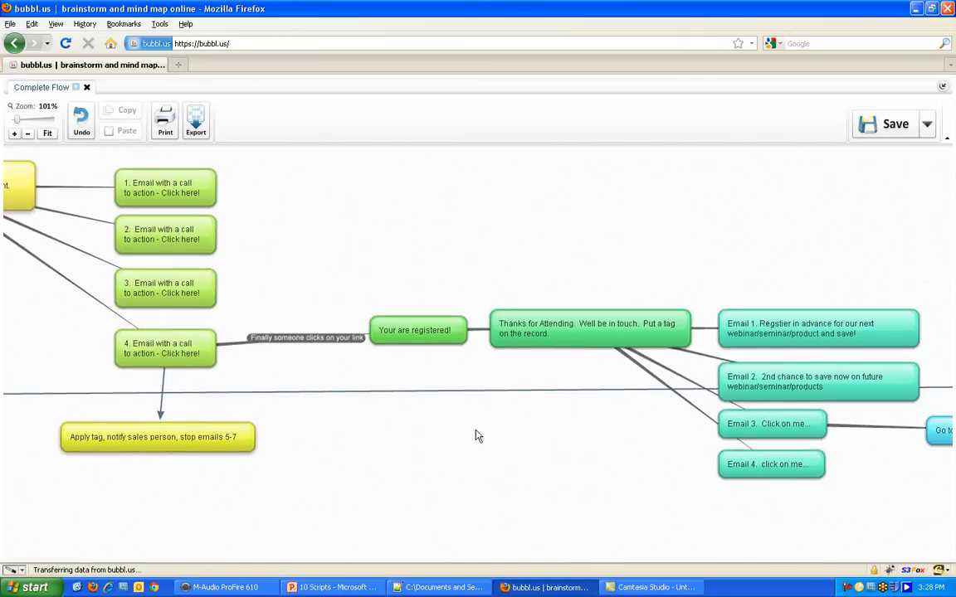
mouse_move(480, 448)
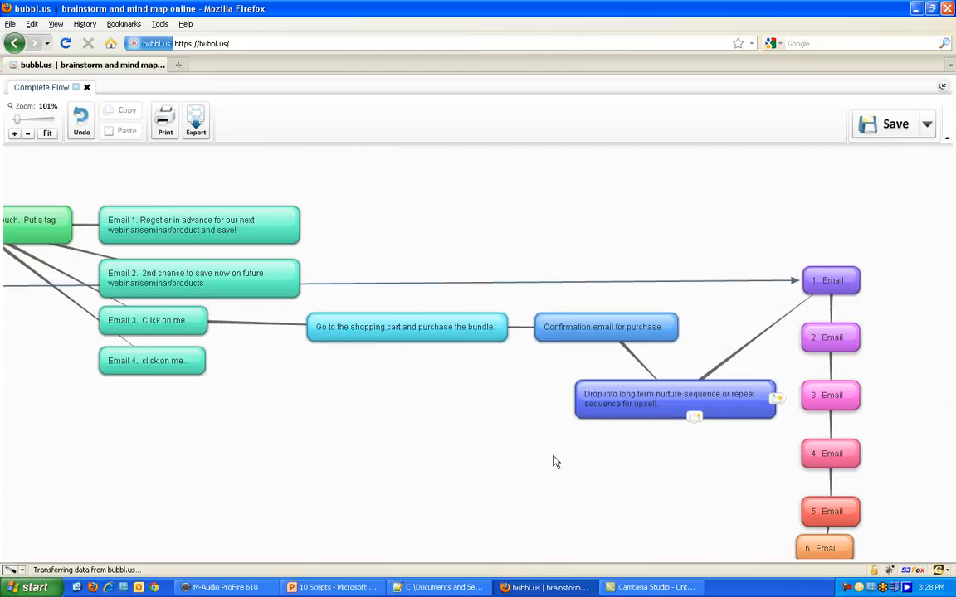
mouse_move(569, 466)
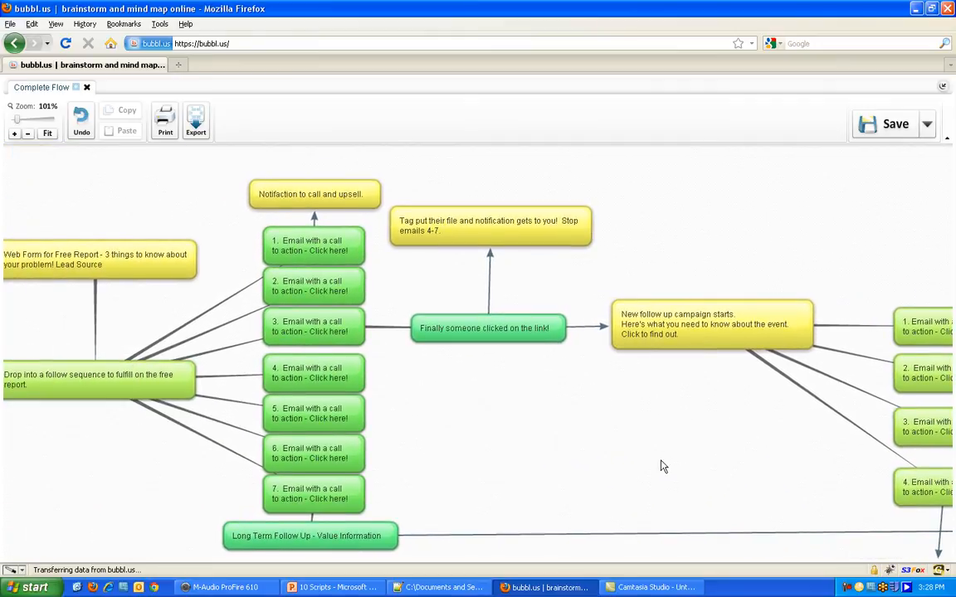
mouse_move(649, 463)
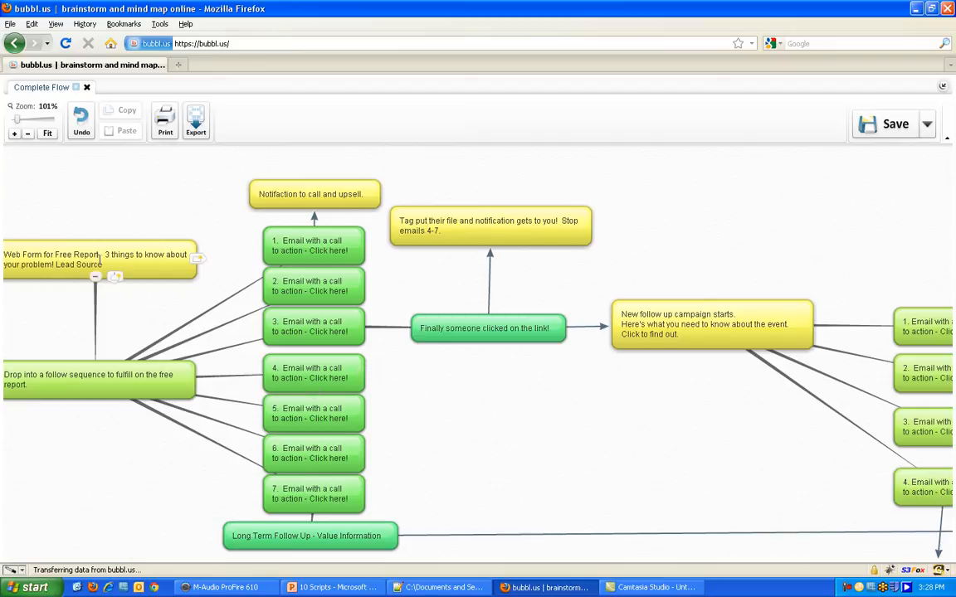
left_click(100, 260)
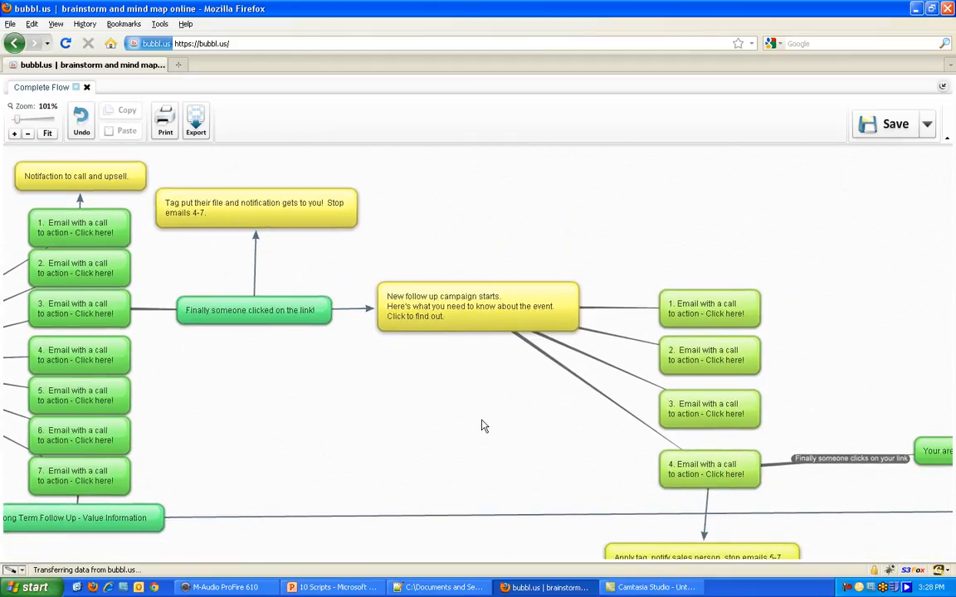
left_click_drag(485, 426, 418, 406)
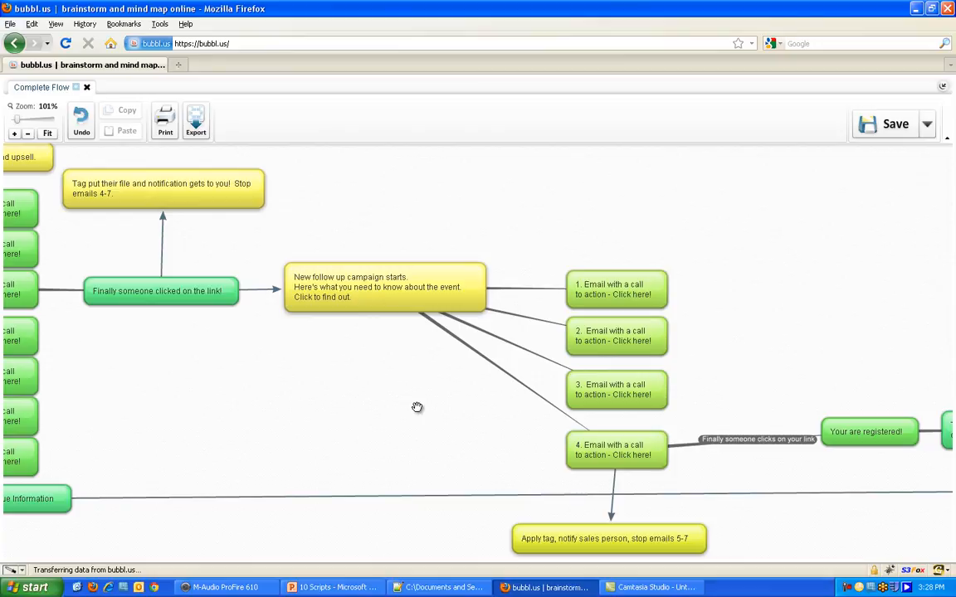
mouse_move(419, 414)
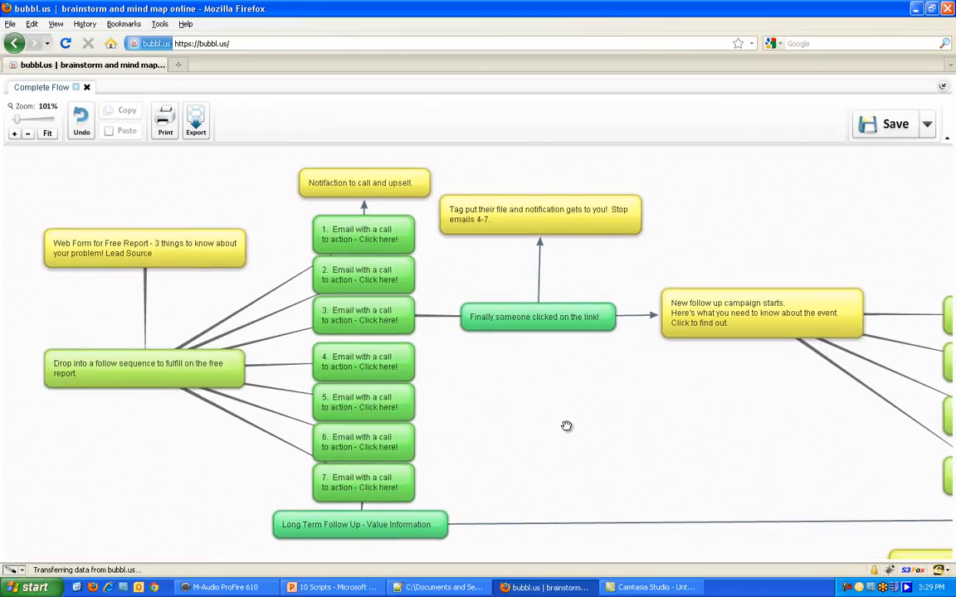
mouse_move(540, 379)
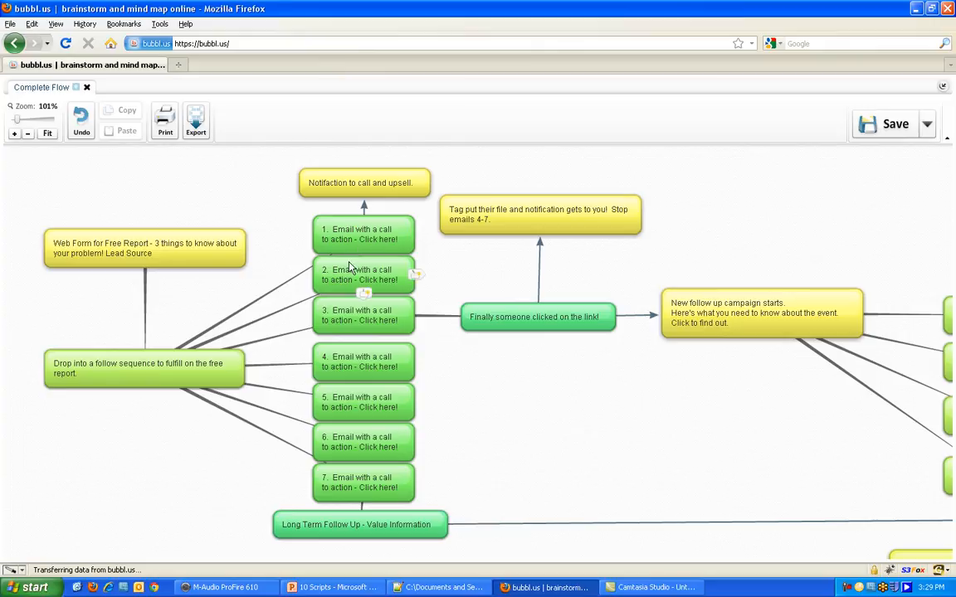
left_click(364, 275)
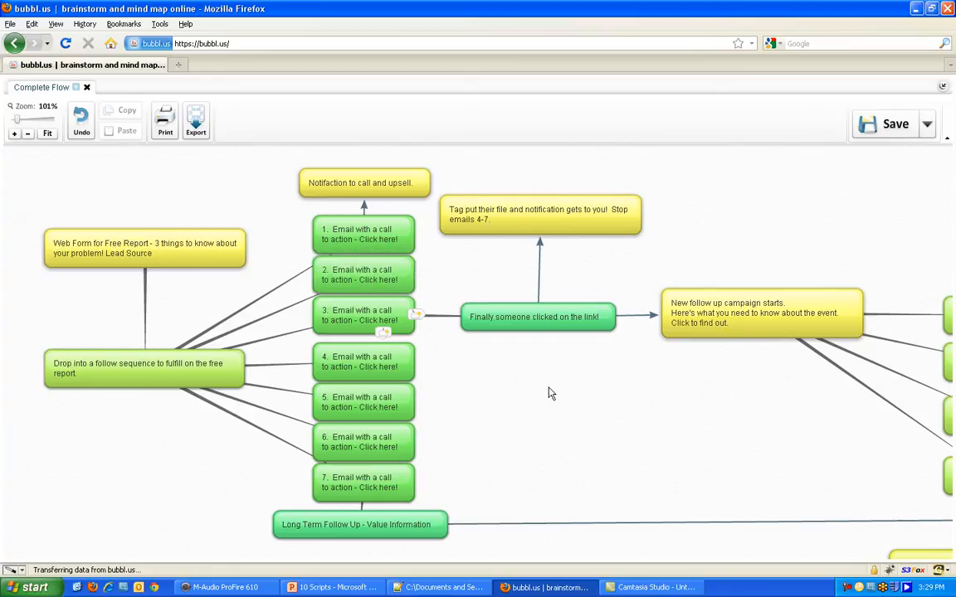
mouse_move(328, 548)
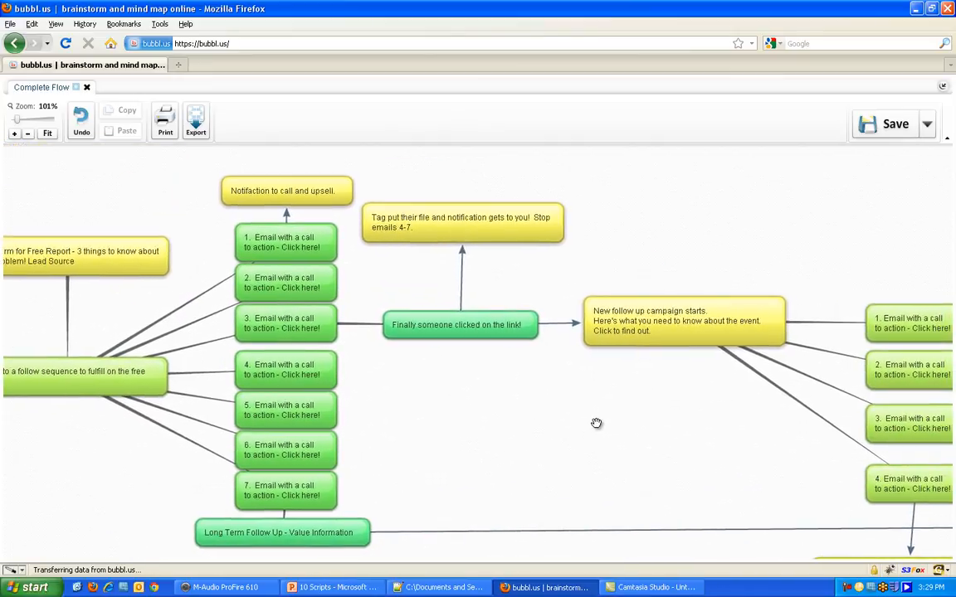
left_click_drag(596, 423, 582, 421)
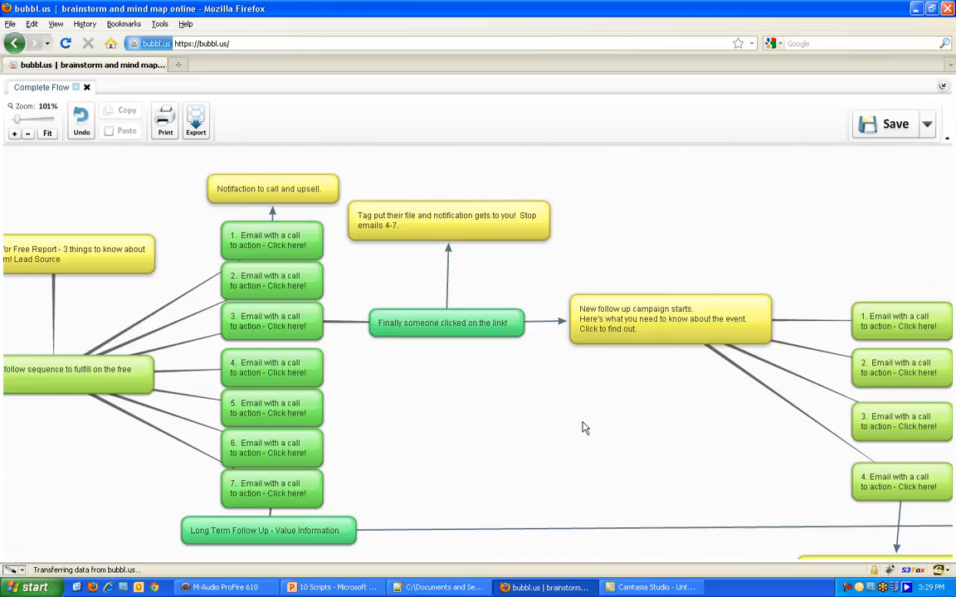
mouse_move(583, 429)
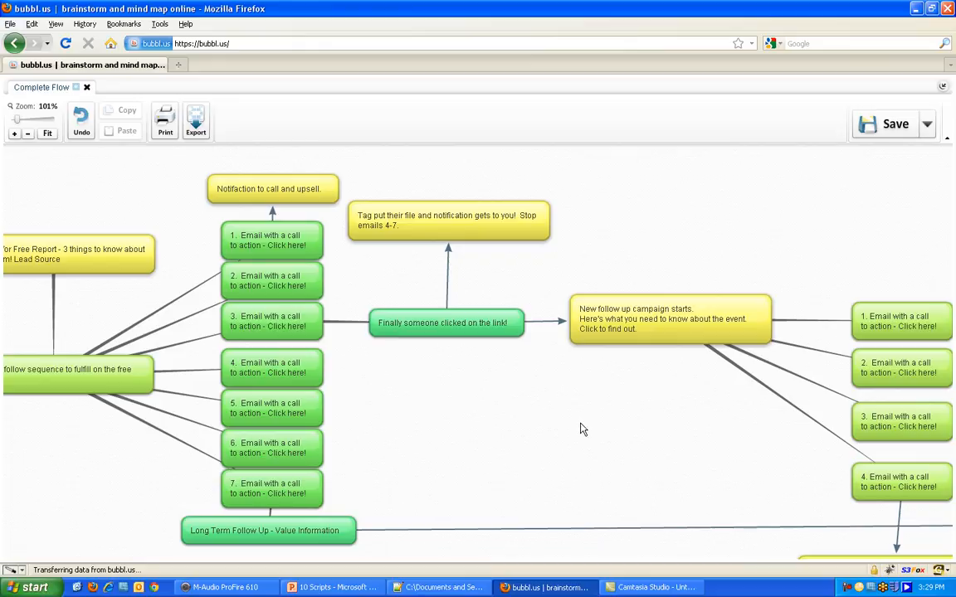
mouse_move(575, 432)
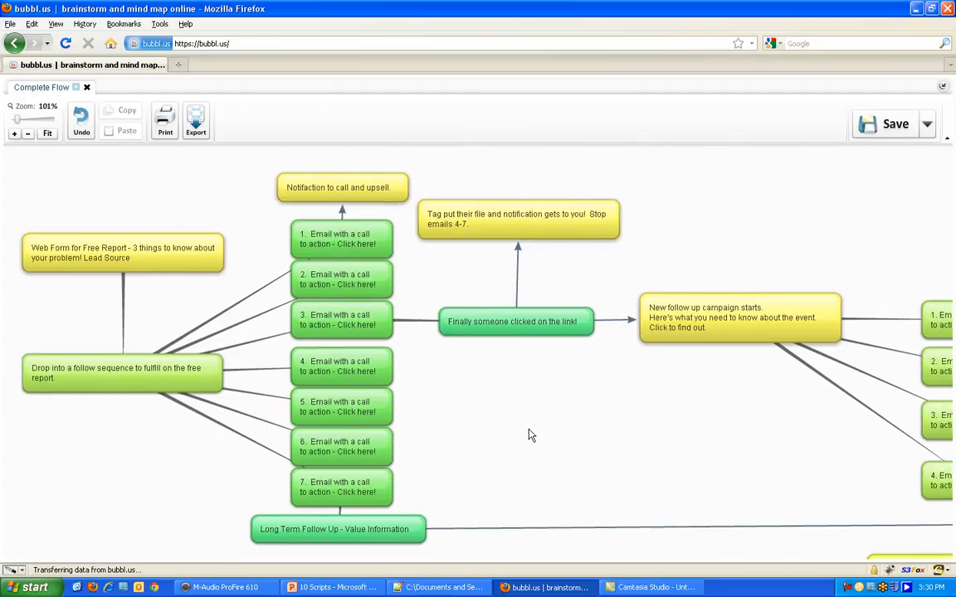
mouse_move(532, 442)
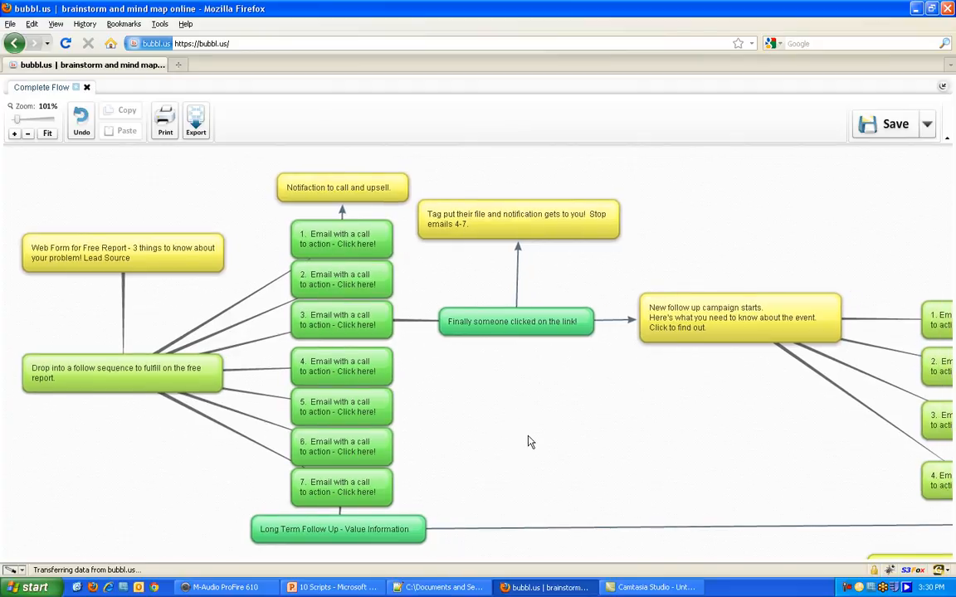